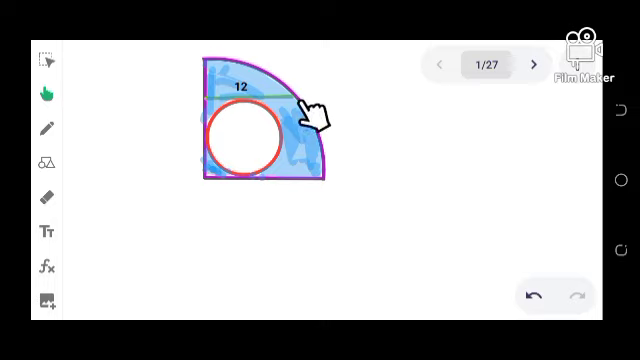
{"action": "mouse_move", "coordinate": [204, 64]}
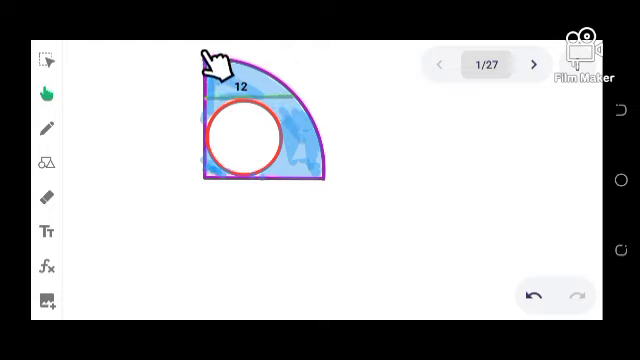
{"action": "mouse_move", "coordinate": [224, 190]}
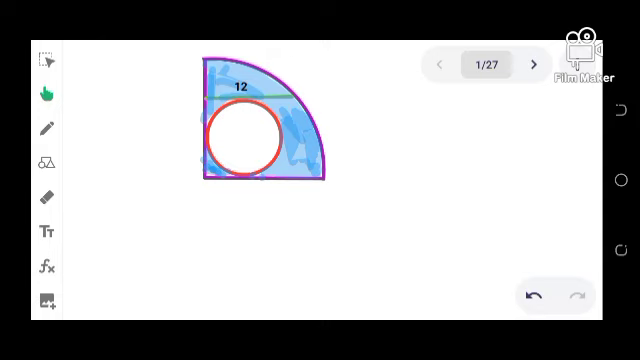
Advance to the slide asking for the area of the blue region in the radius-12 quarter circle.
{"action": "left_click", "coordinate": [534, 64]}
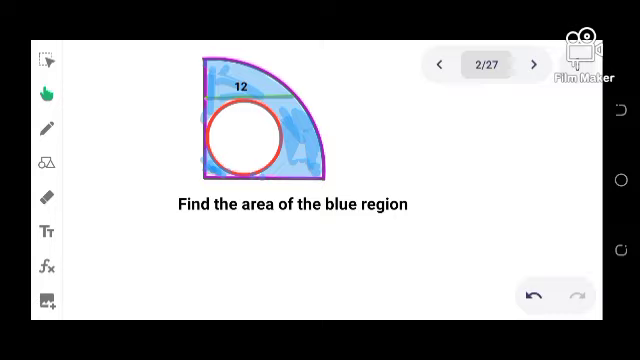
Advance to the slide showing the shaded quarter circle of radius 12.
{"action": "left_click", "coordinate": [532, 62]}
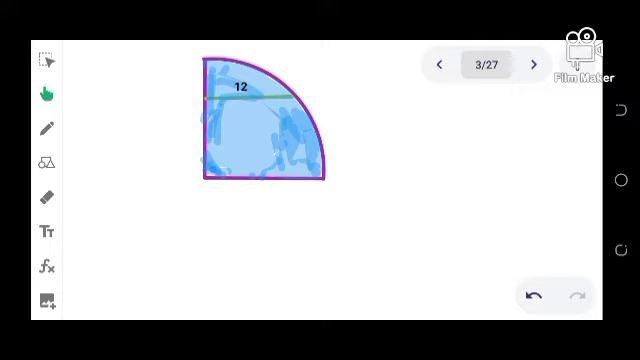
{"action": "mouse_move", "coordinate": [254, 160]}
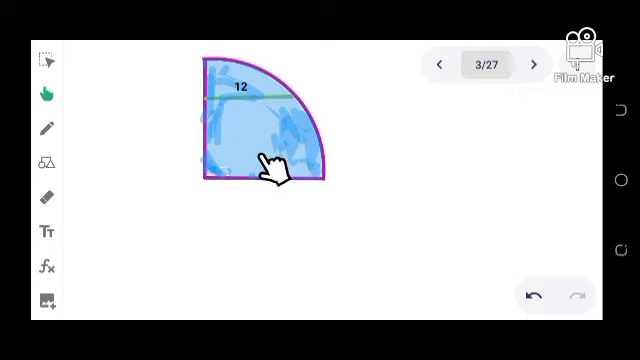
{"action": "mouse_move", "coordinate": [244, 120]}
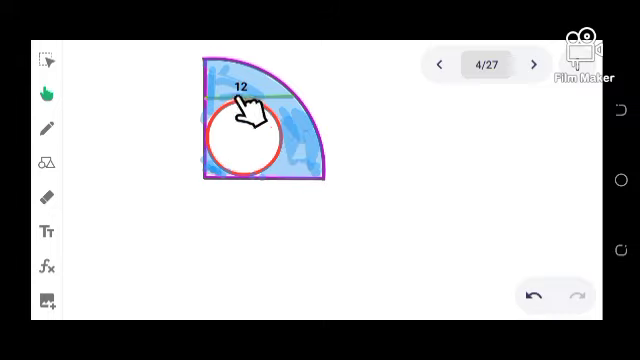
{"action": "mouse_move", "coordinate": [240, 156]}
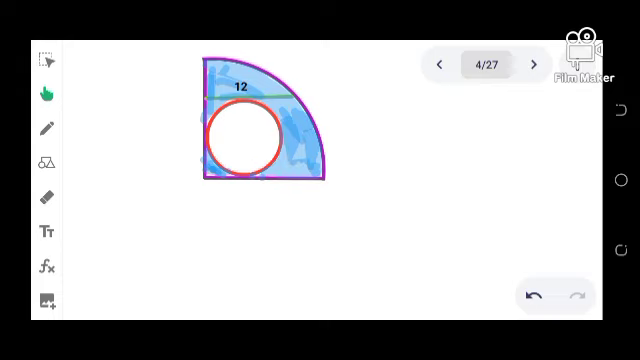
{"action": "mouse_move", "coordinate": [296, 180]}
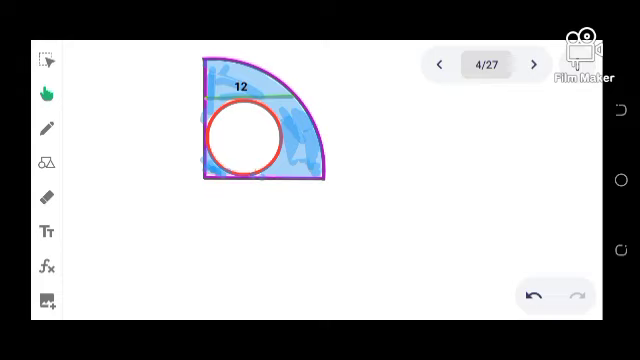
Advance through quarter-circle area minus red-circle area, then the formula A = πr².
{"action": "left_click", "coordinate": [532, 62]}
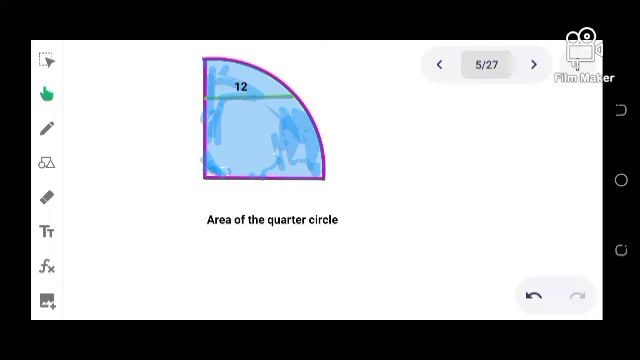
{"action": "left_click", "coordinate": [534, 62]}
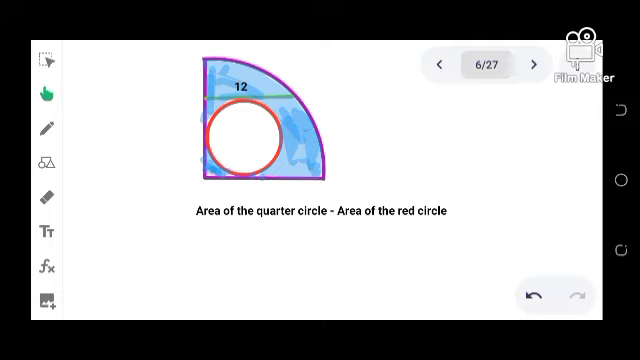
{"action": "left_click", "coordinate": [532, 62]}
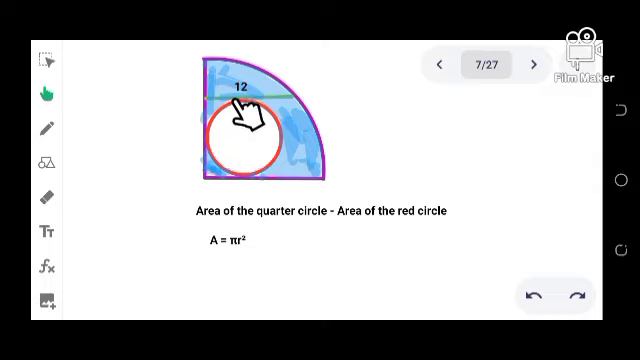
Advance to the slide labelling the red circle's radii r and the diagonal 2r.
{"action": "left_click", "coordinate": [534, 64]}
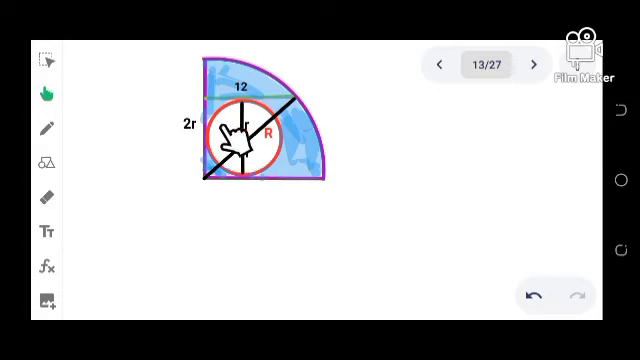
Advance to the Pythagorean setup (2r)² + 12² = R², simplified to 4r² + 144 = R².
{"action": "left_click", "coordinate": [532, 62]}
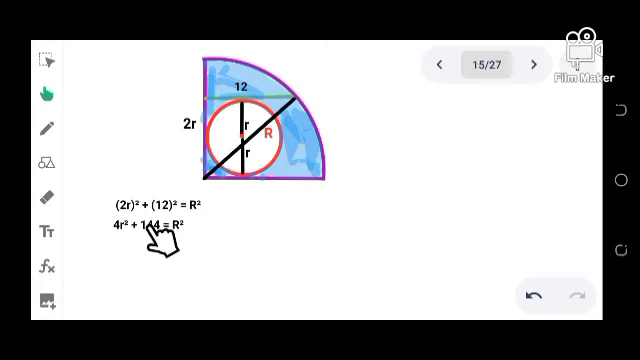
{"action": "mouse_move", "coordinate": [150, 240]}
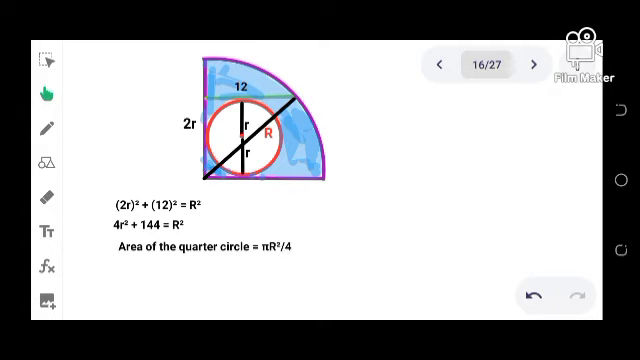
Advance through red-circle area πr², blue-region heading, πR²/4 − πr², and the substitution step.
{"action": "left_click", "coordinate": [534, 62]}
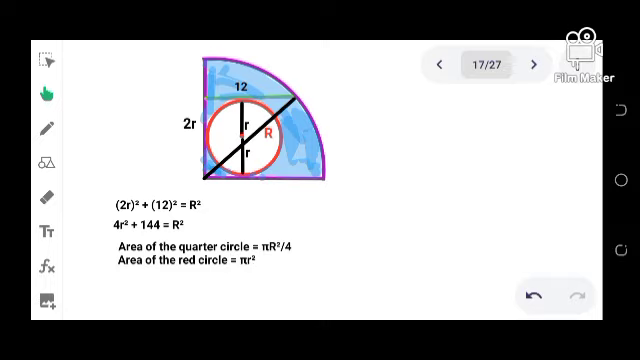
{"action": "left_click", "coordinate": [536, 62]}
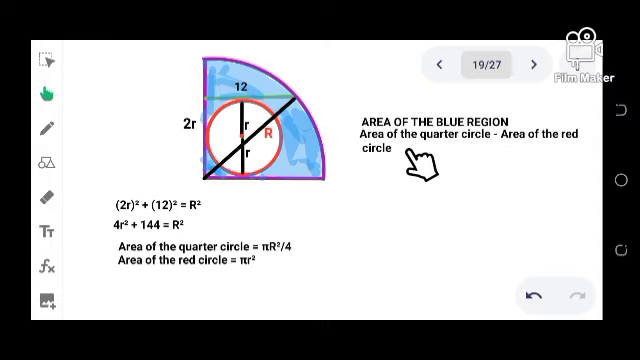
{"action": "left_click", "coordinate": [534, 62]}
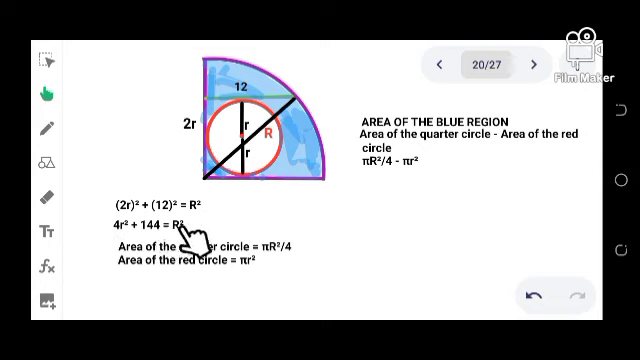
{"action": "mouse_move", "coordinate": [384, 176]}
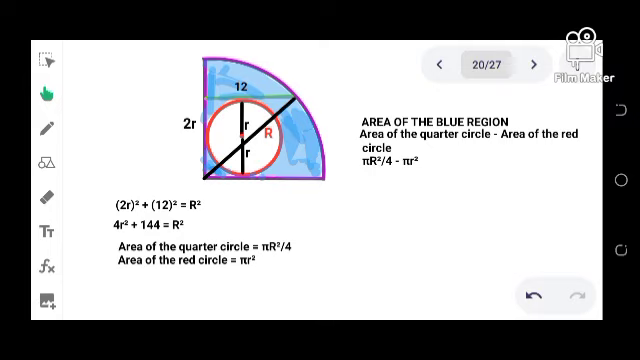
{"action": "left_click", "coordinate": [532, 62]}
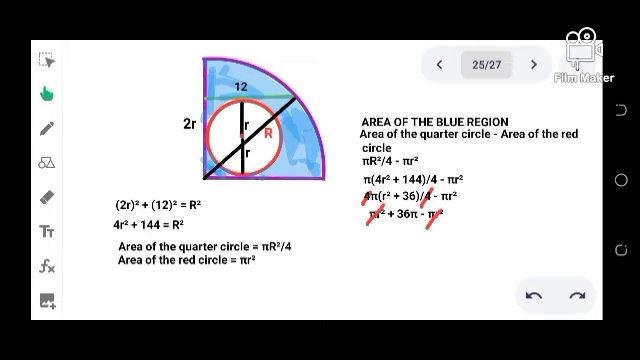
{"action": "mouse_move", "coordinate": [408, 248]}
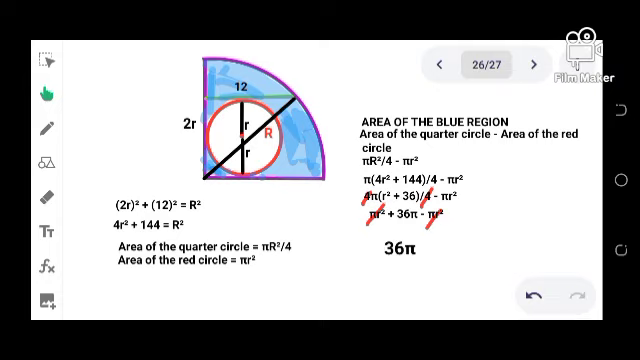
Advance to the final slide circling the blue area answer 36π.
{"action": "left_click", "coordinate": [532, 64]}
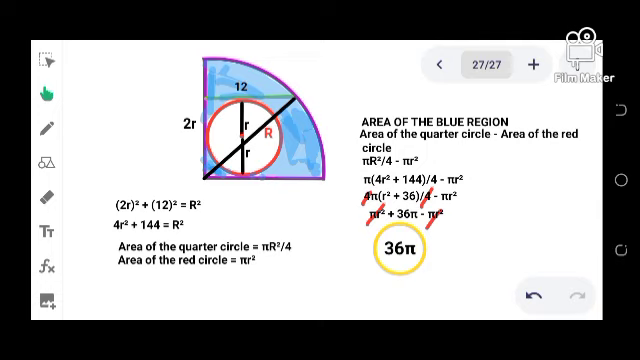